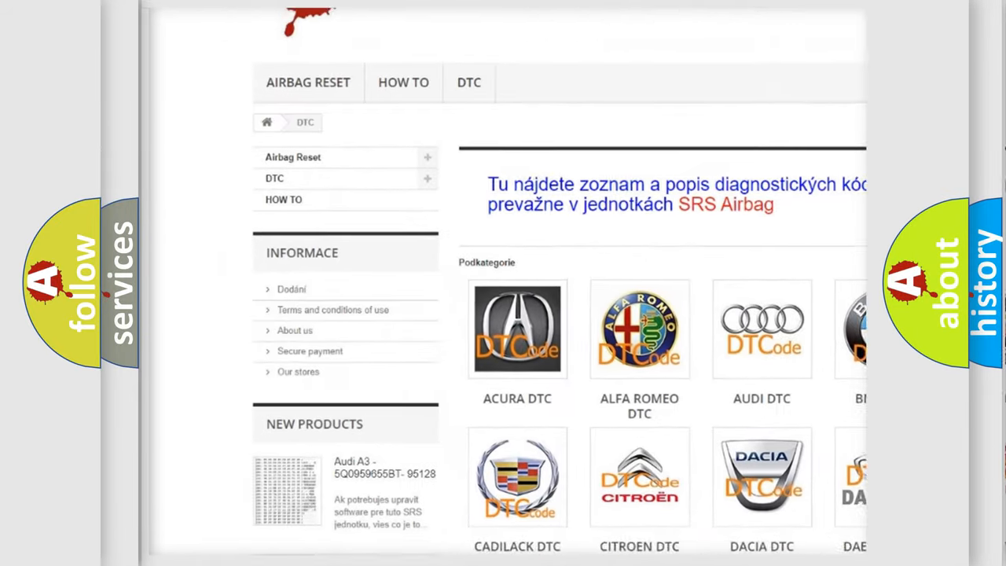
pyautogui.scroll(-3)
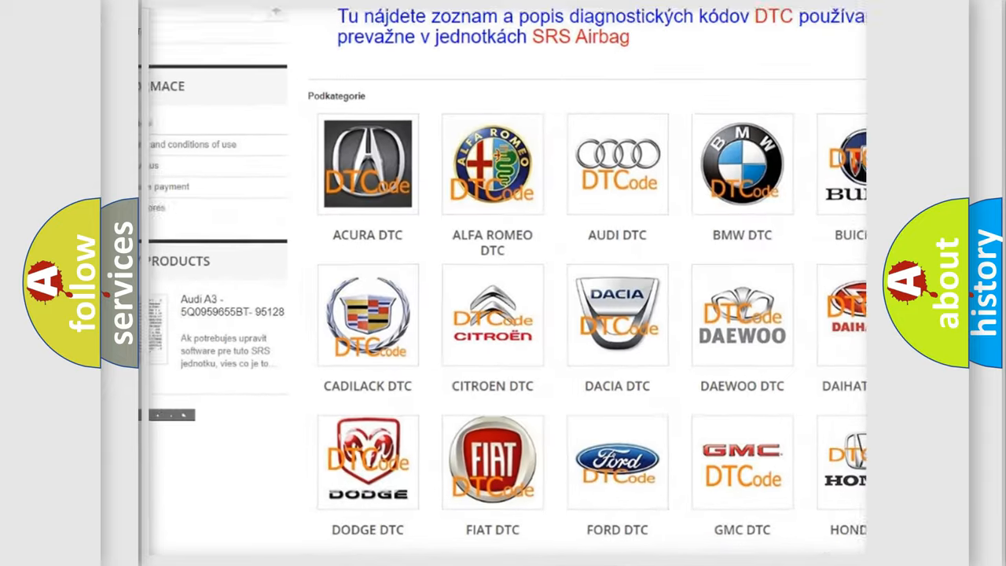
pyautogui.scroll(-3)
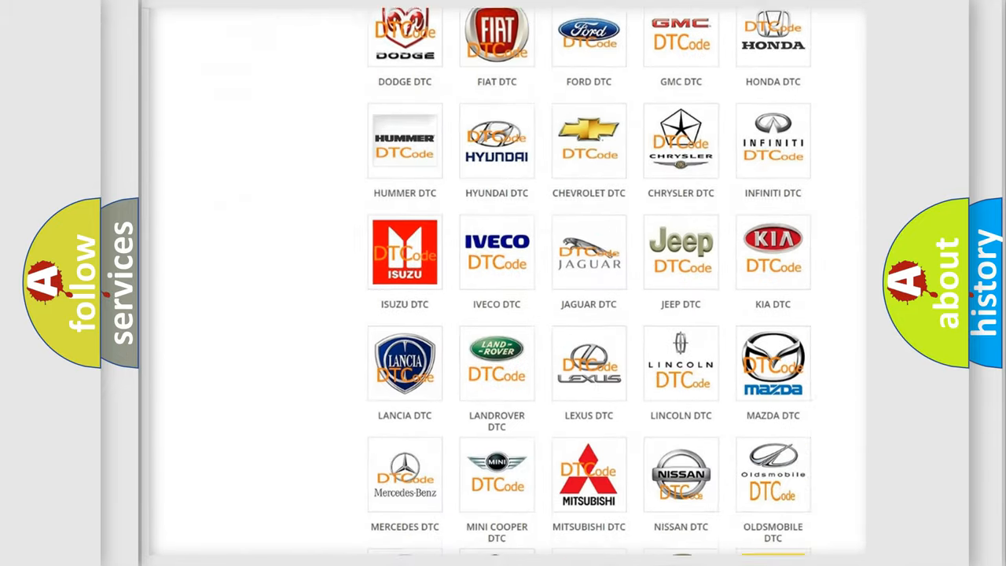
pyautogui.scroll(-3)
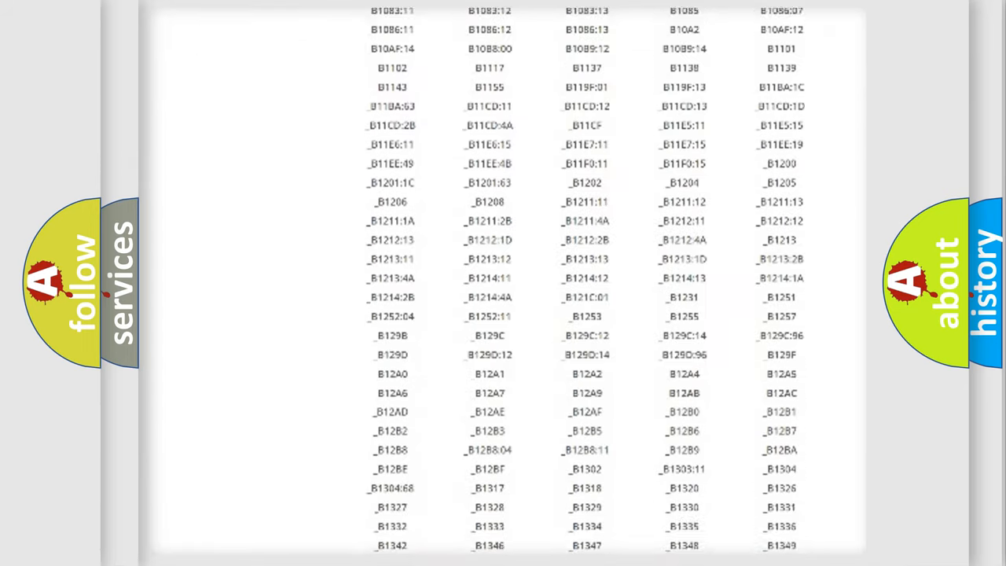
pyautogui.scroll(-3)
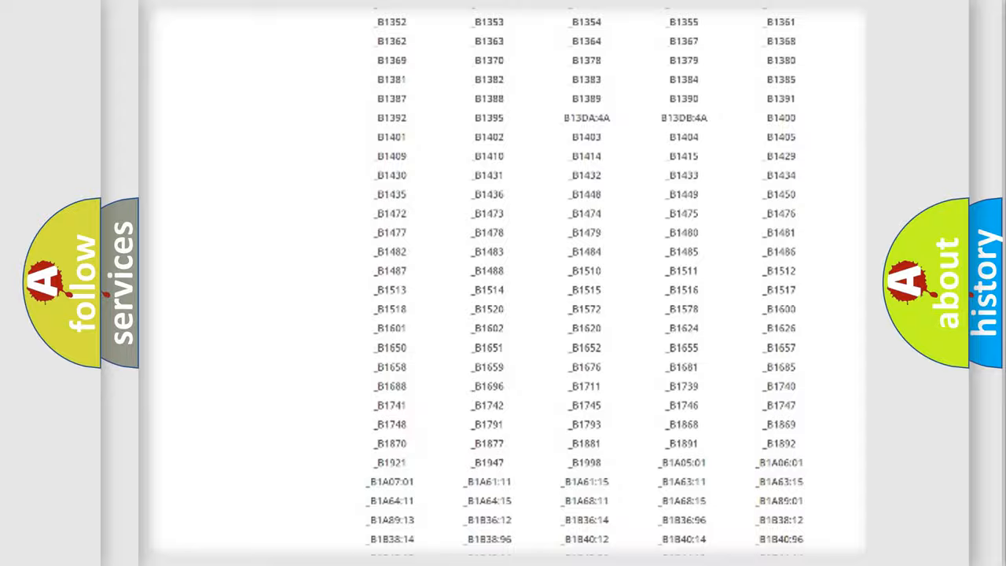